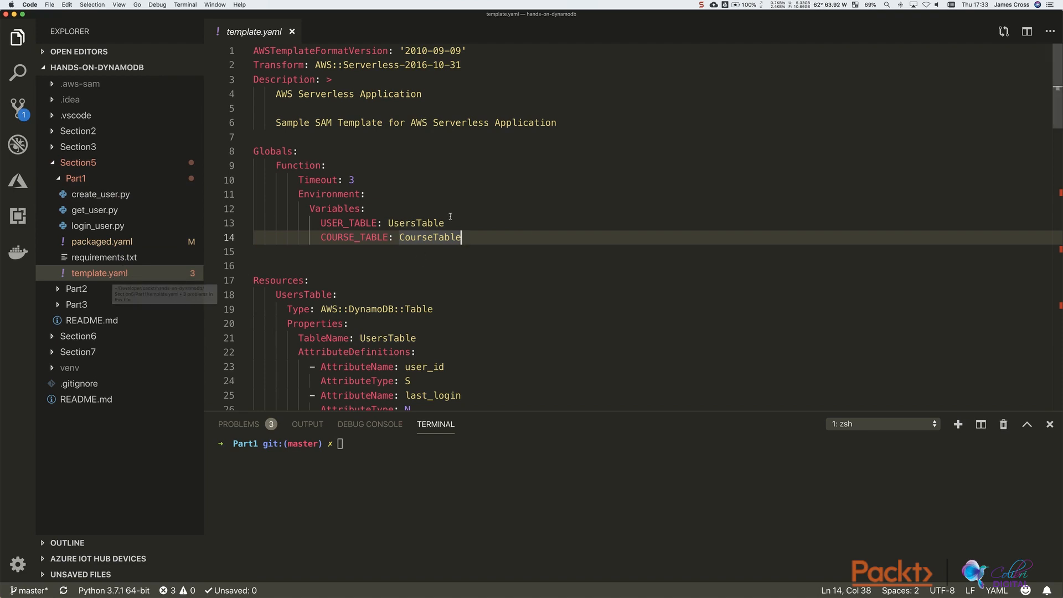
Scroll template.yaml, highlighting UsersTable and the login path, then open create_user.py.
scroll(down, 3)
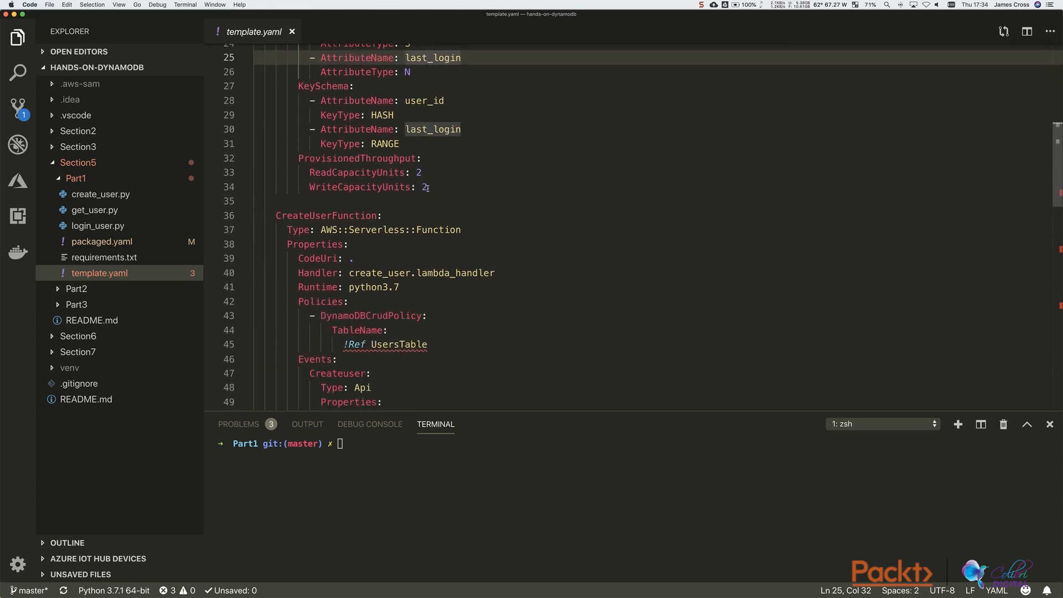
scroll(down, 3)
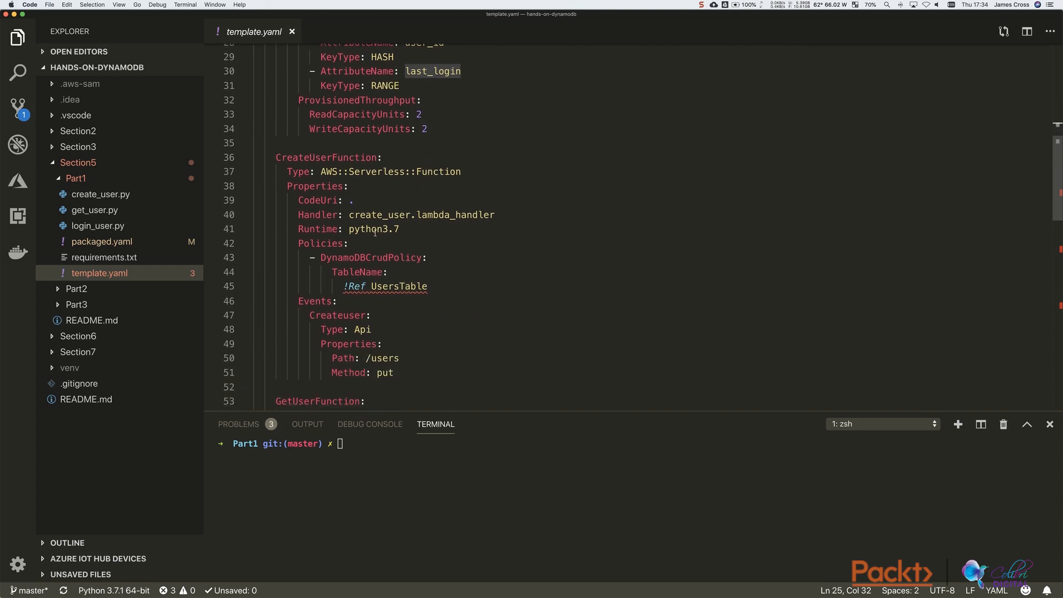
double_click(378, 214)
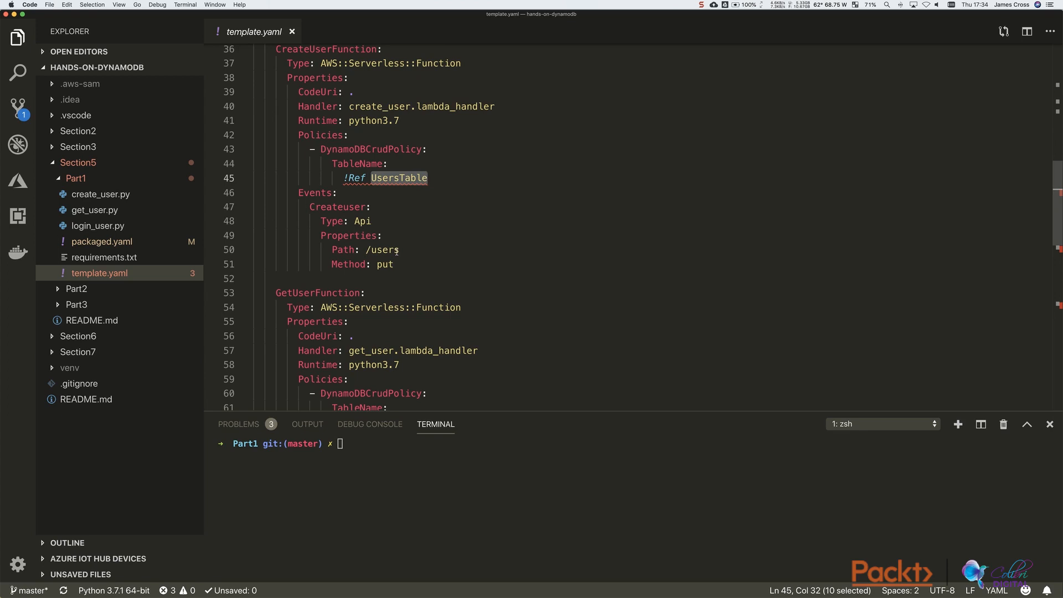
scroll(down, 3)
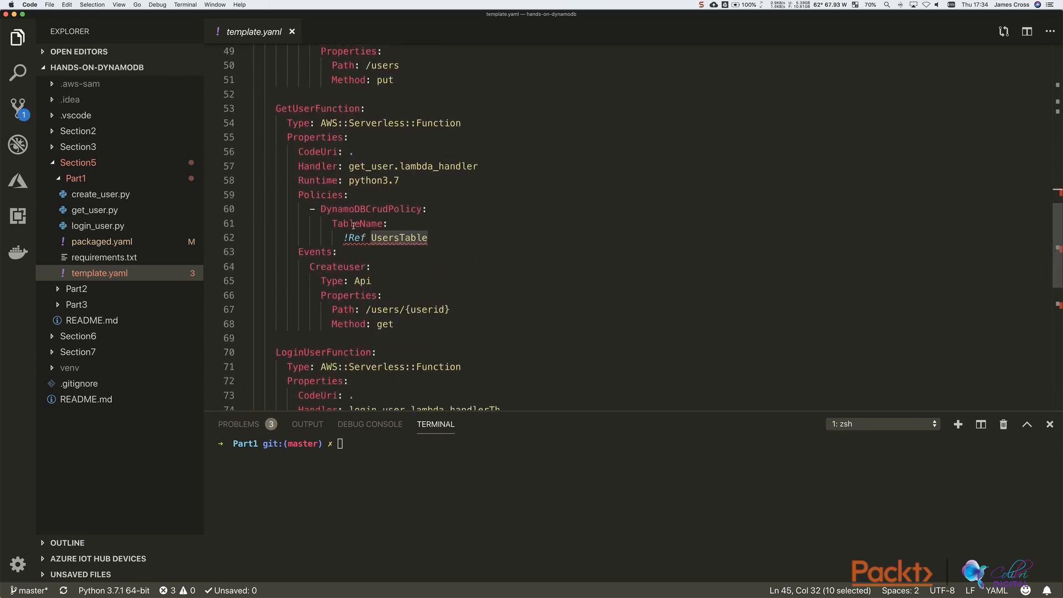
scroll(down, 3)
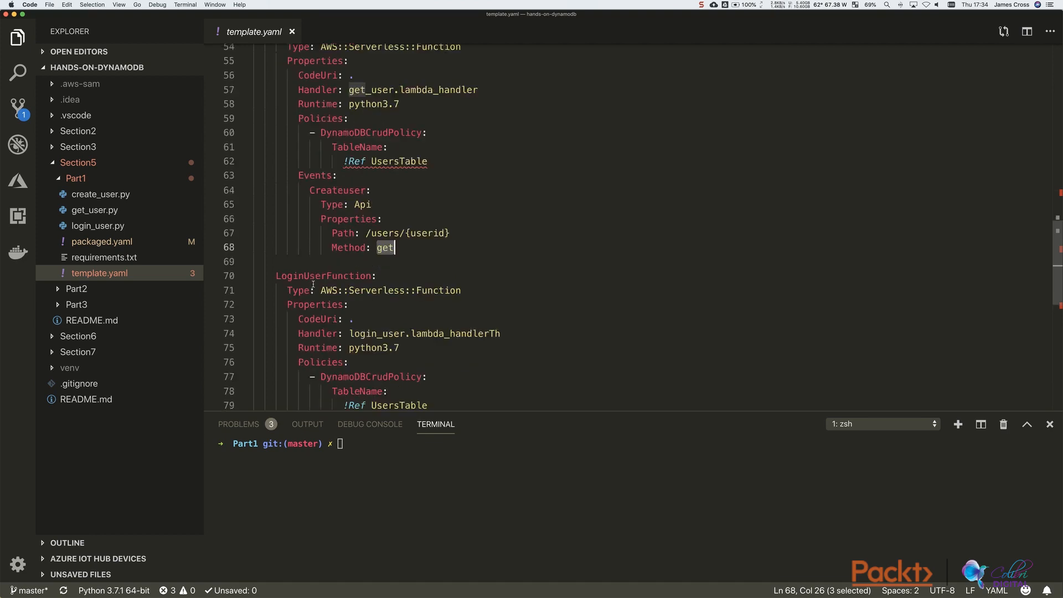
scroll(down, 3)
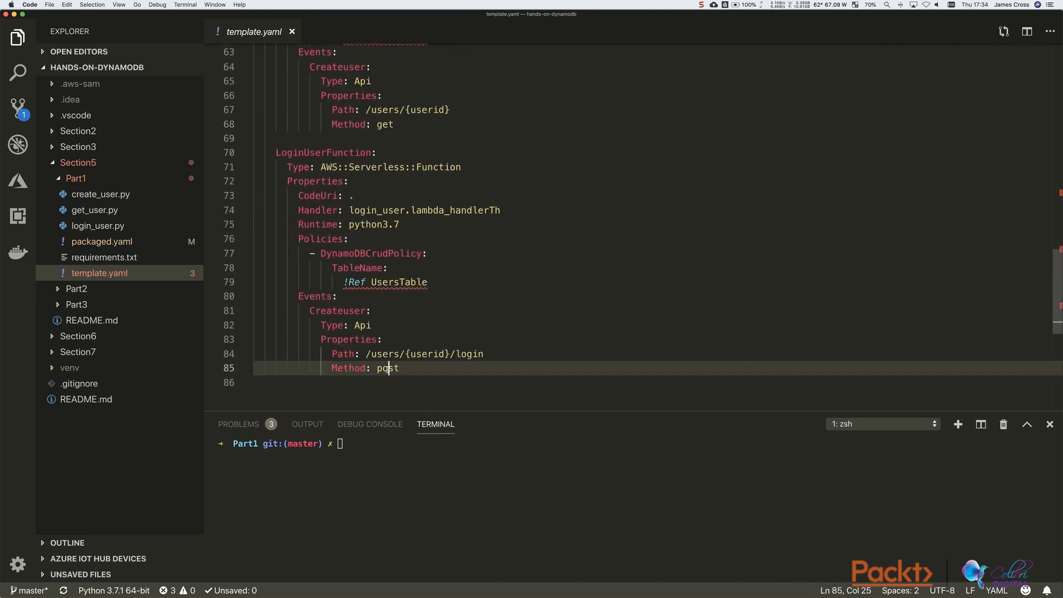
double_click(427, 354)
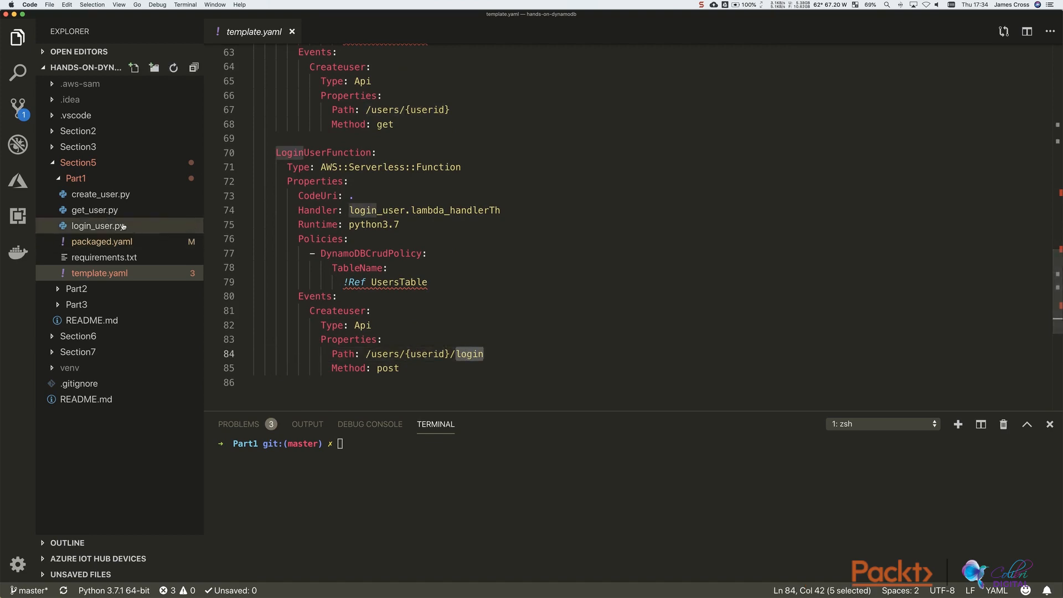
click(100, 193)
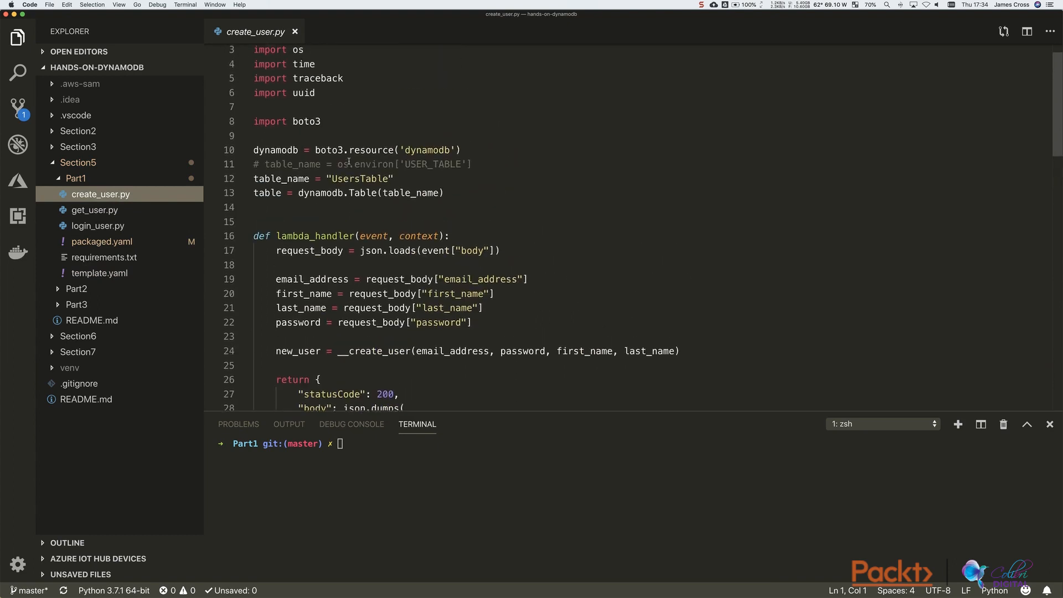
Read create_user.py through its password hashing helper, then open get_user.py.
scroll(down, 3)
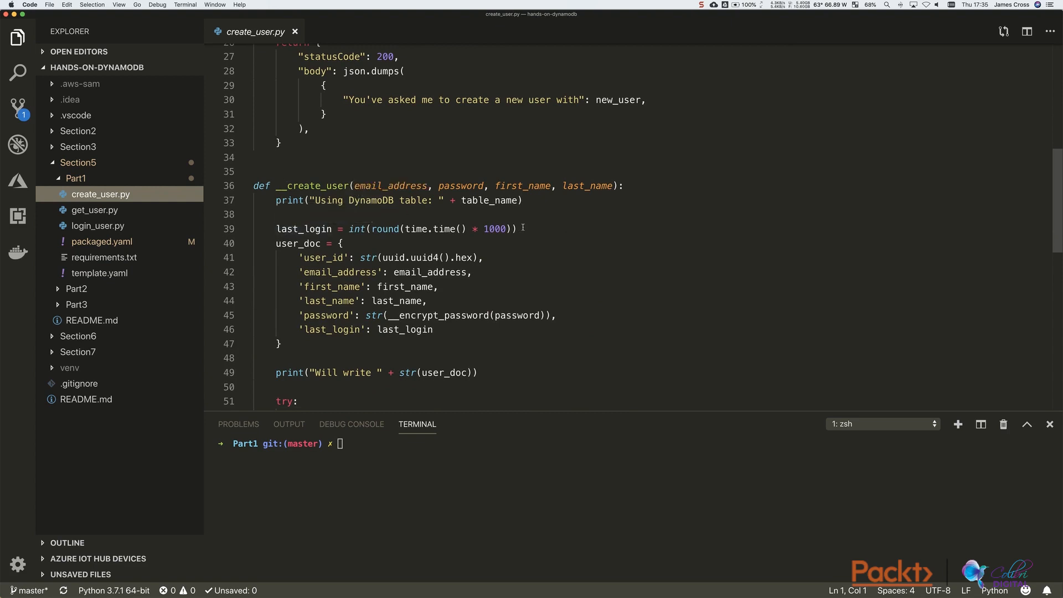
scroll(down, 3)
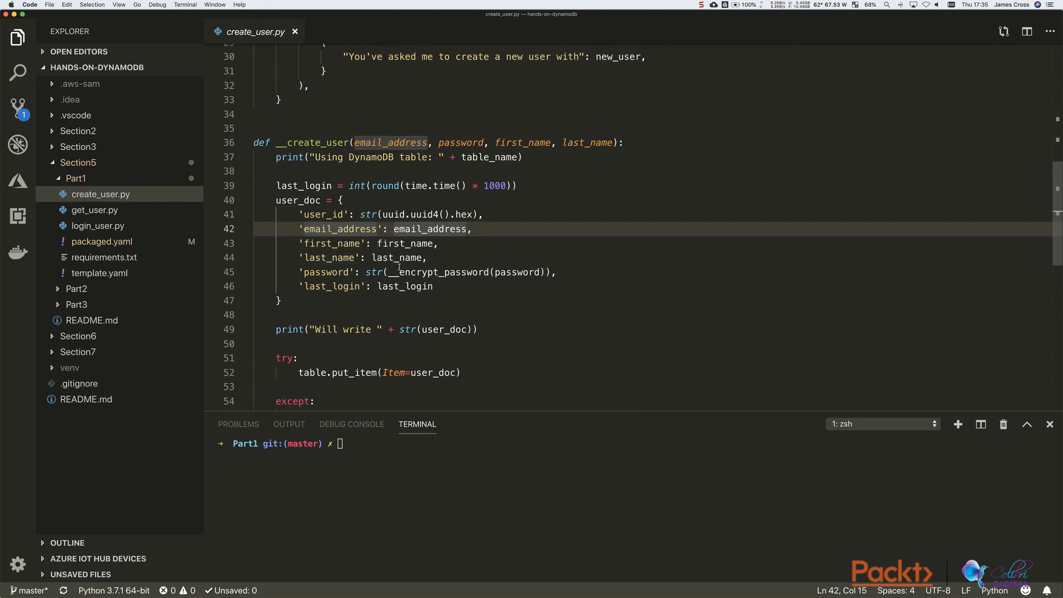
scroll(down, 3)
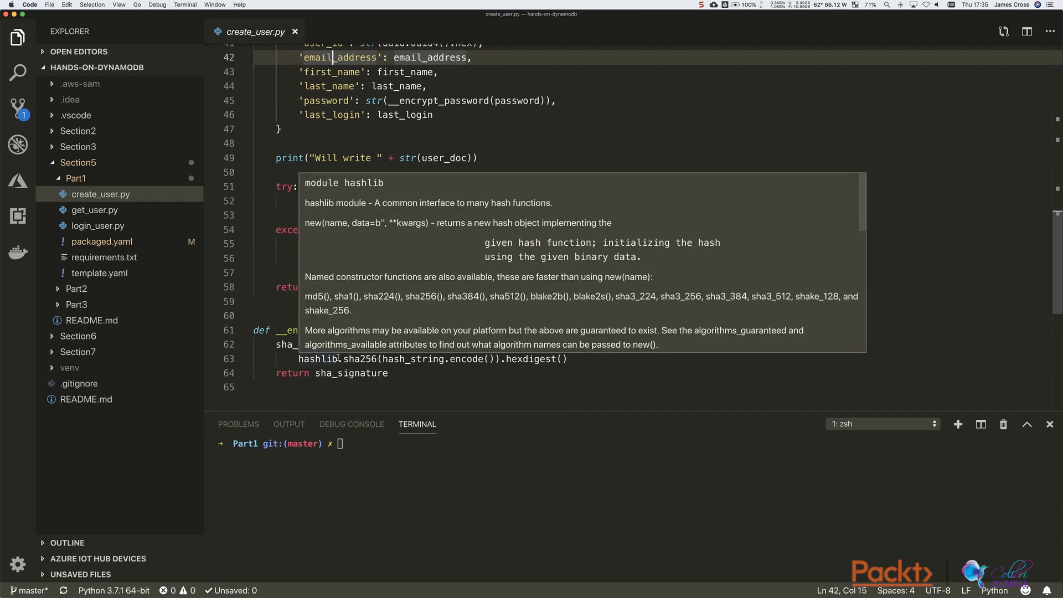
mouse_move(611, 345)
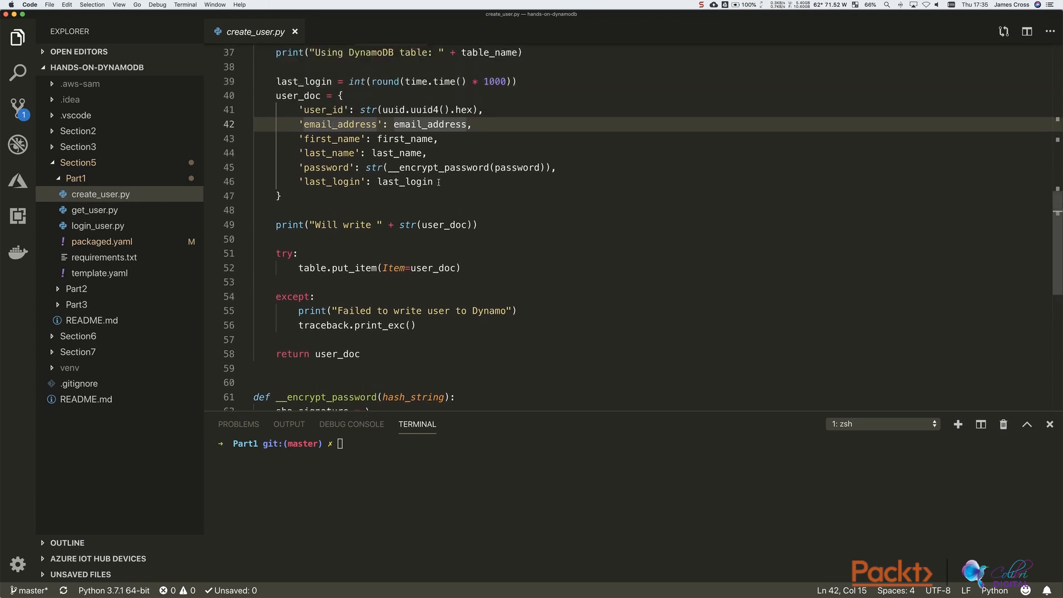
scroll(down, 3)
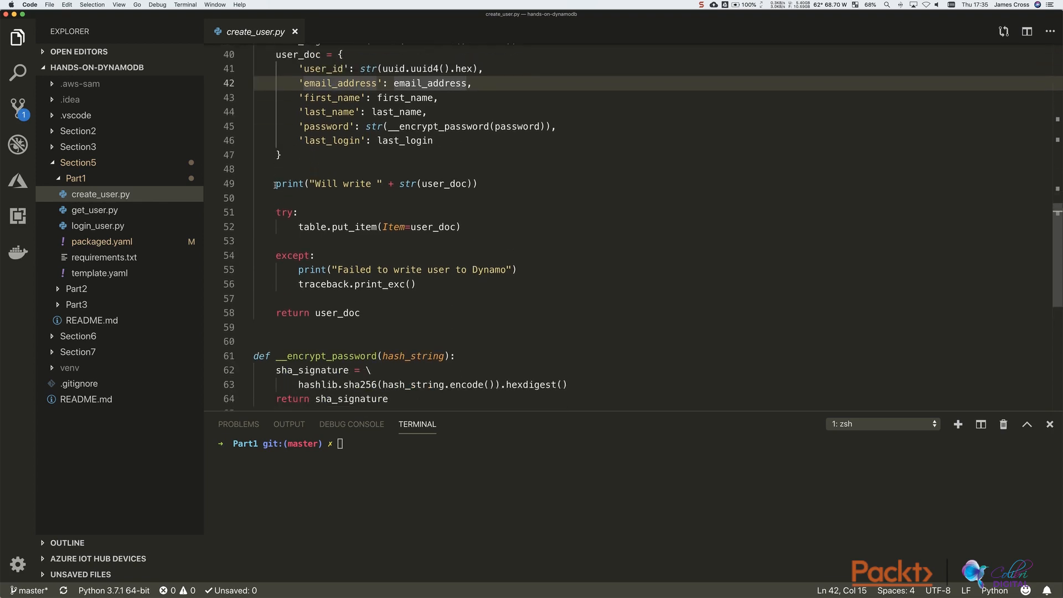
click(305, 197)
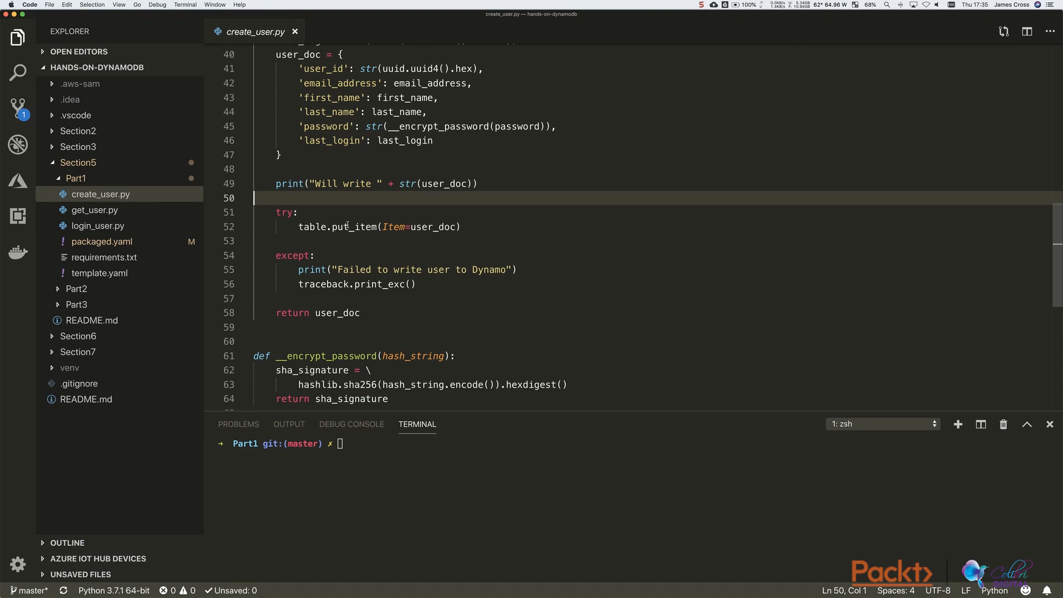
click(94, 209)
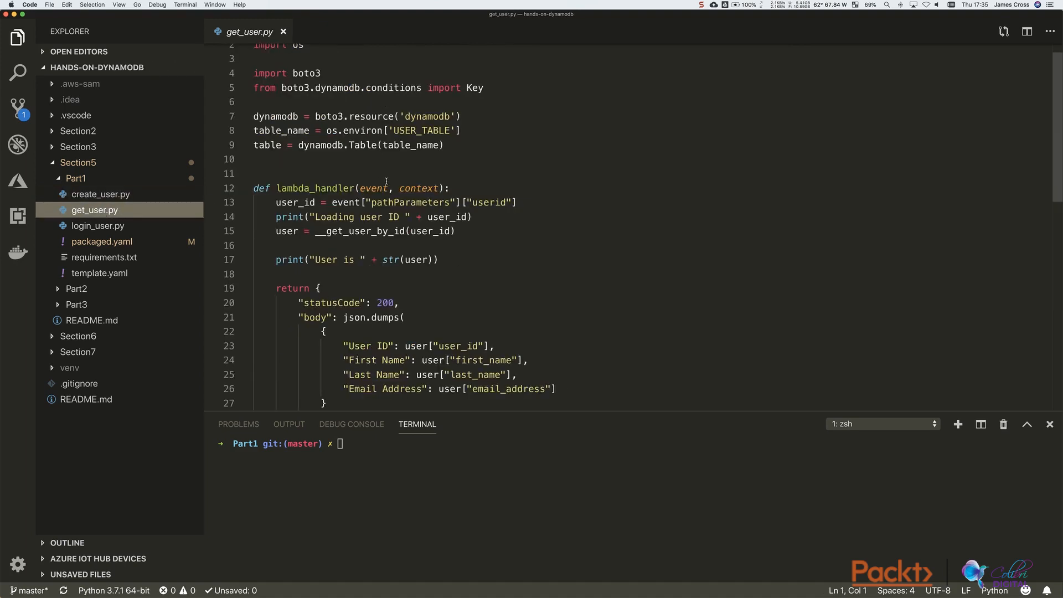
Scroll past get_user.py's query-by-ID helper and open login_user.py.
scroll(down, 3)
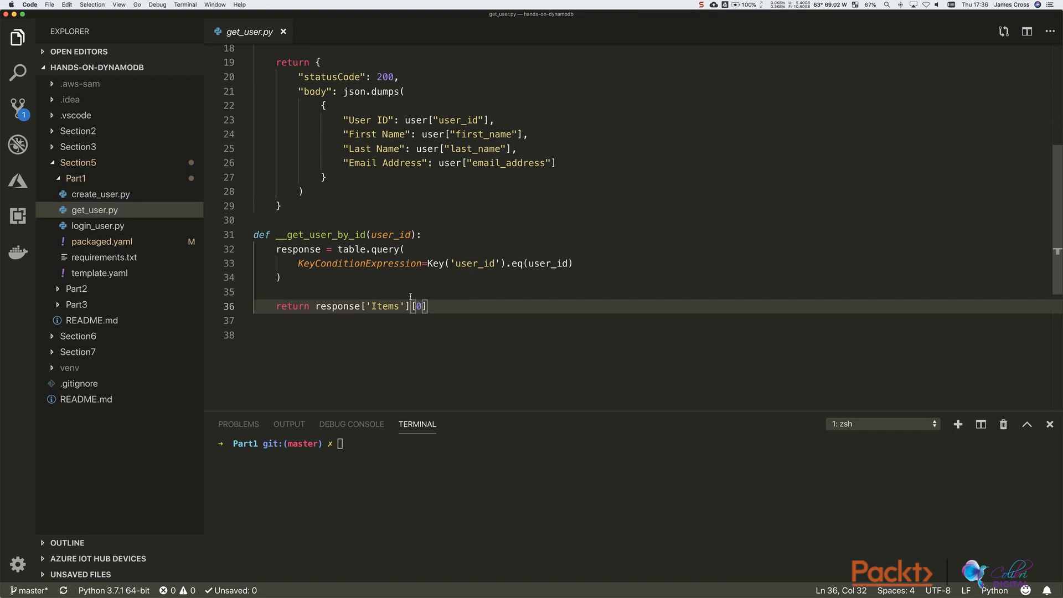
click(97, 225)
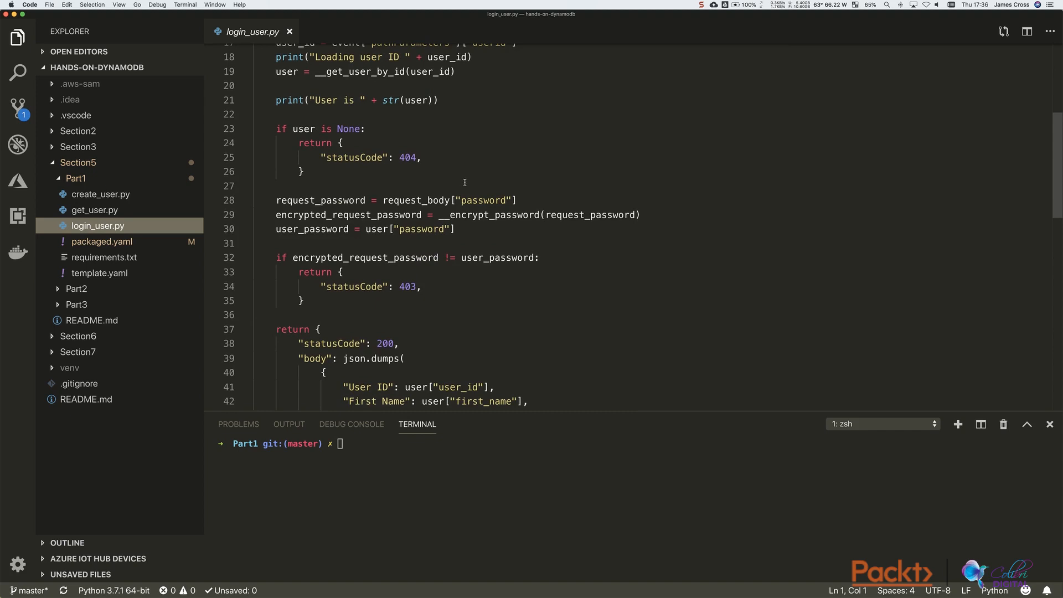
scroll(down, 3)
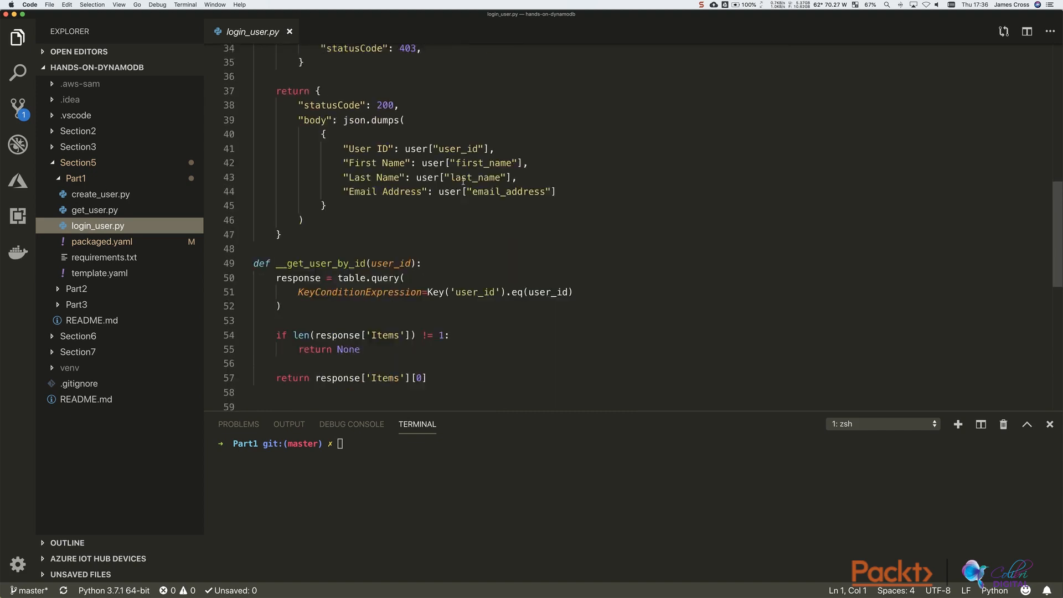
scroll(down, 3)
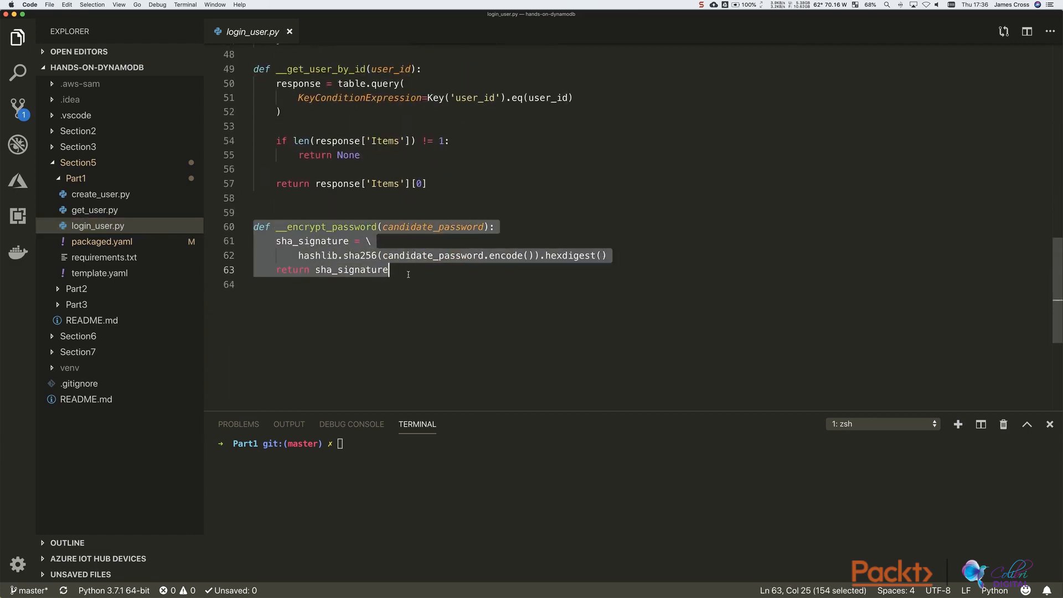
mouse_move(387, 206)
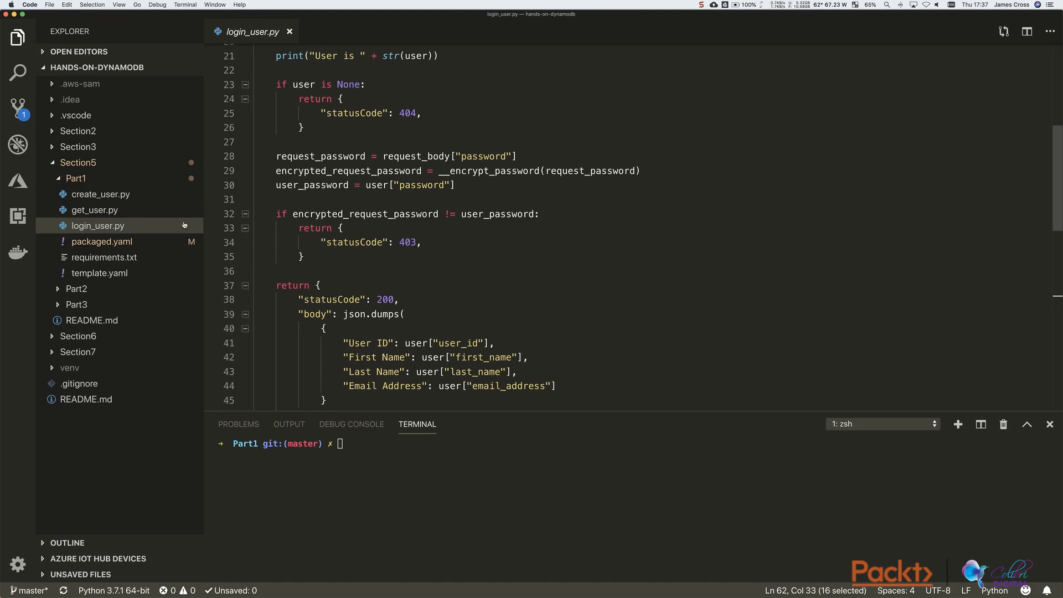
Package to the colib-digitial-hands-on-dynamo bucket as packaged.yaml and deploy stack ttl-demo with CAPABILITY_IAM.
text(clear)
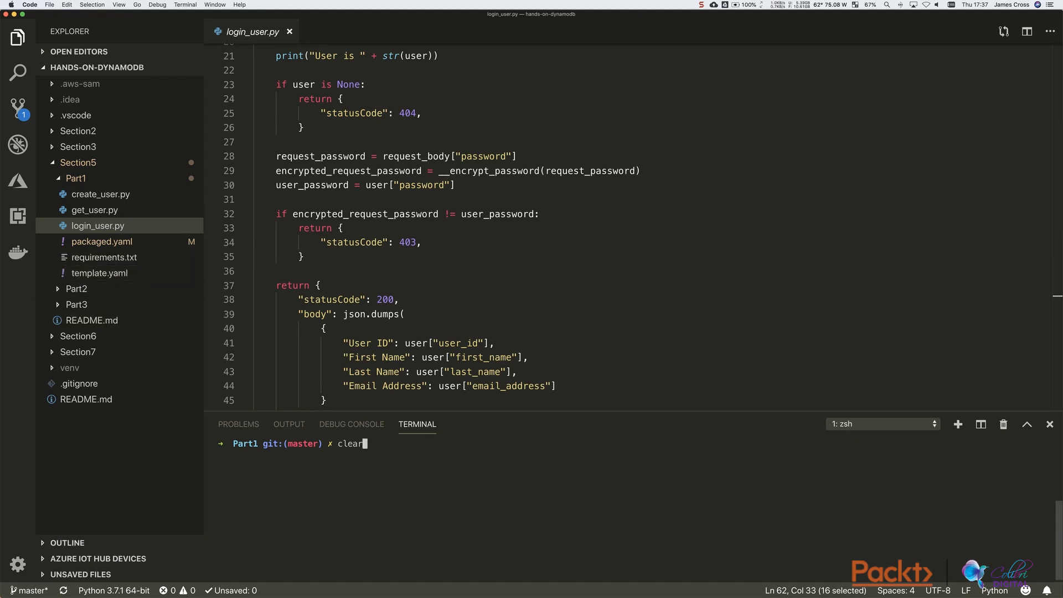
text(sam package --s3-bucket colib-digitial-hands-on-dynamo --output-template-file packaged.yaml)
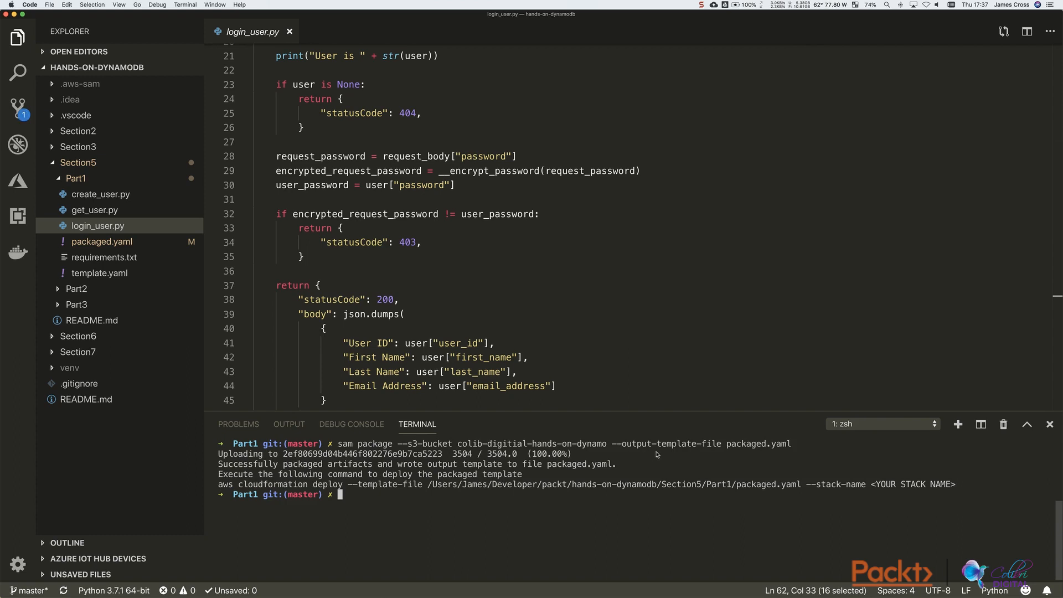
text(sam deploy --template-file packaged.yaml --stack-name ttl-demo --capabilities CAPABILITY_IAM)
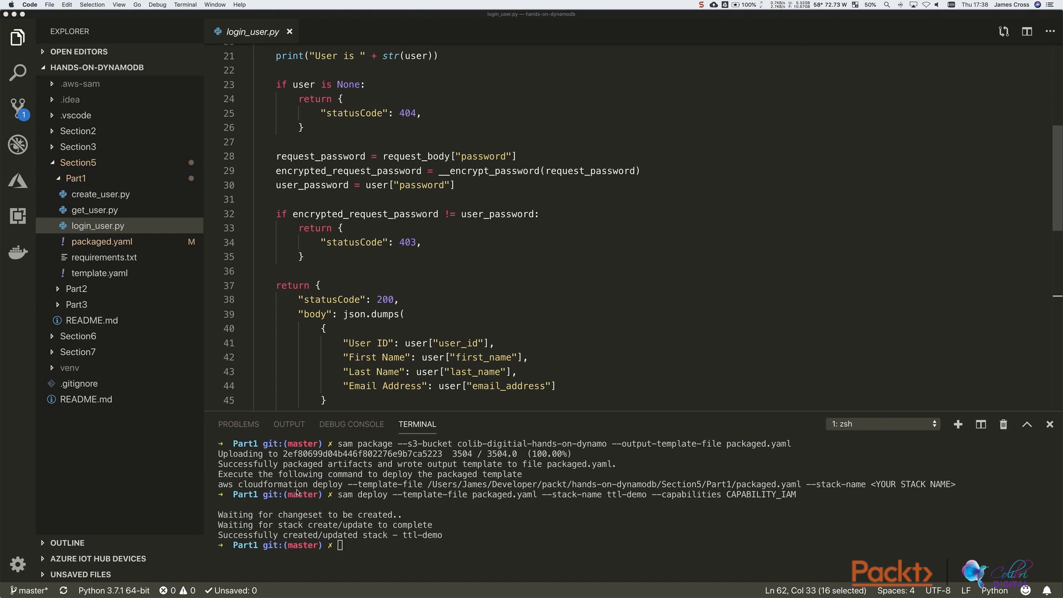
mouse_move(513, 342)
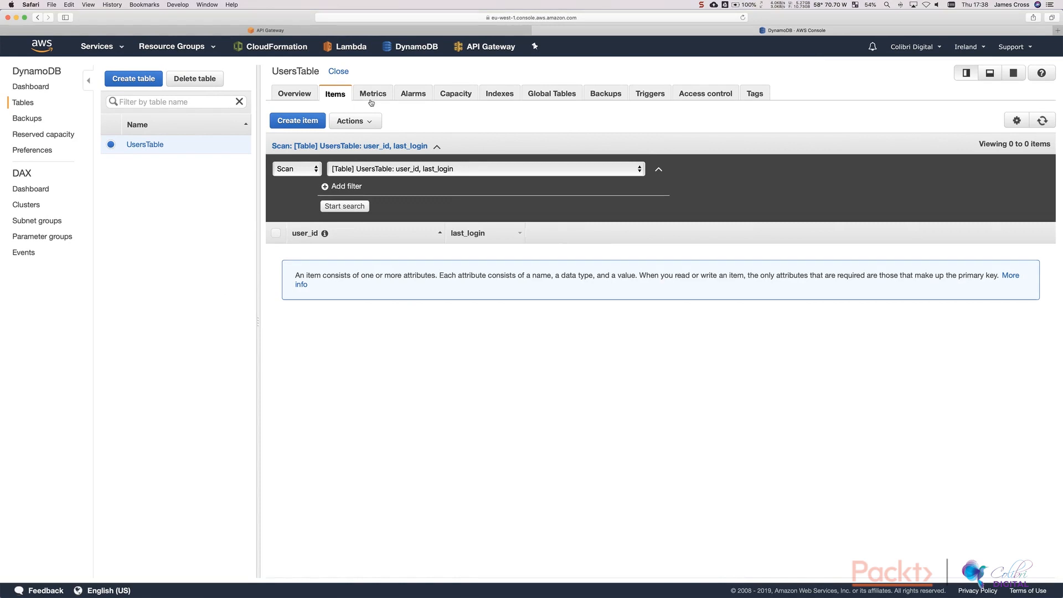
mouse_move(347, 50)
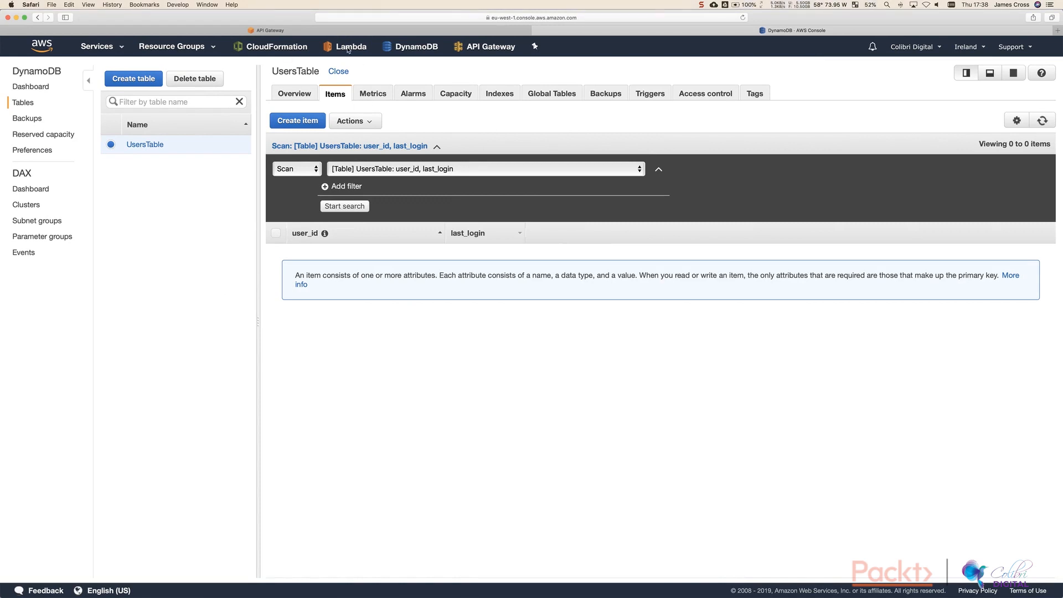
Move from the ttl-demo Lambda functions list to the DynamoDB dashboard.
click(350, 46)
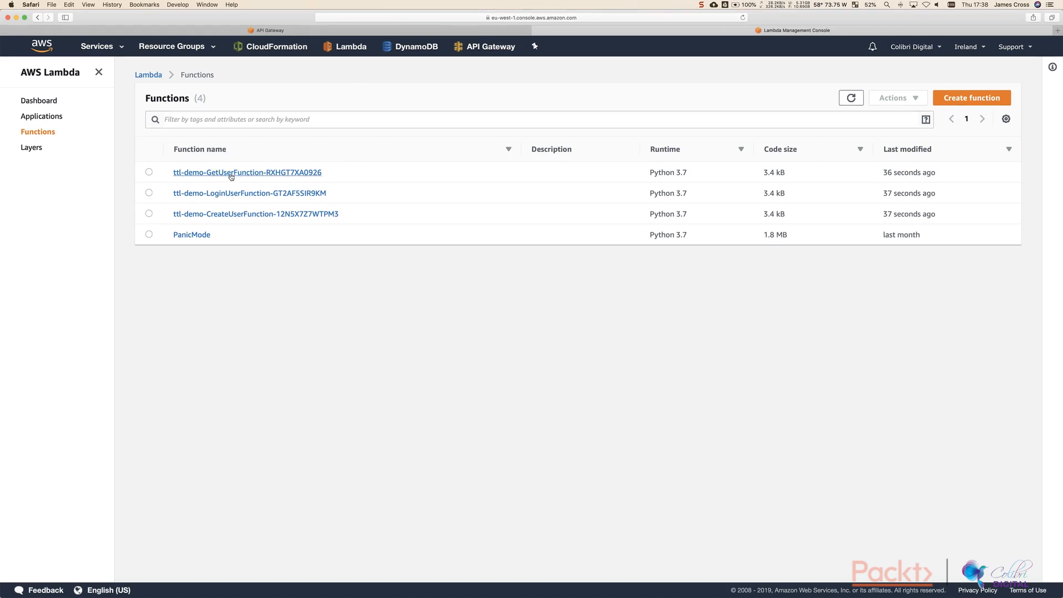
mouse_move(266, 182)
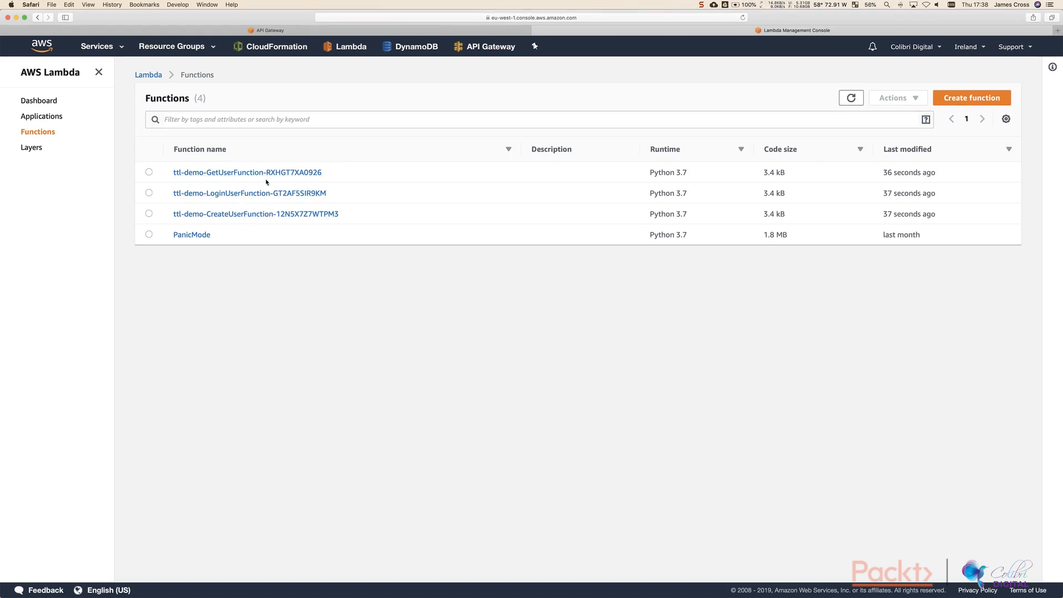
click(416, 46)
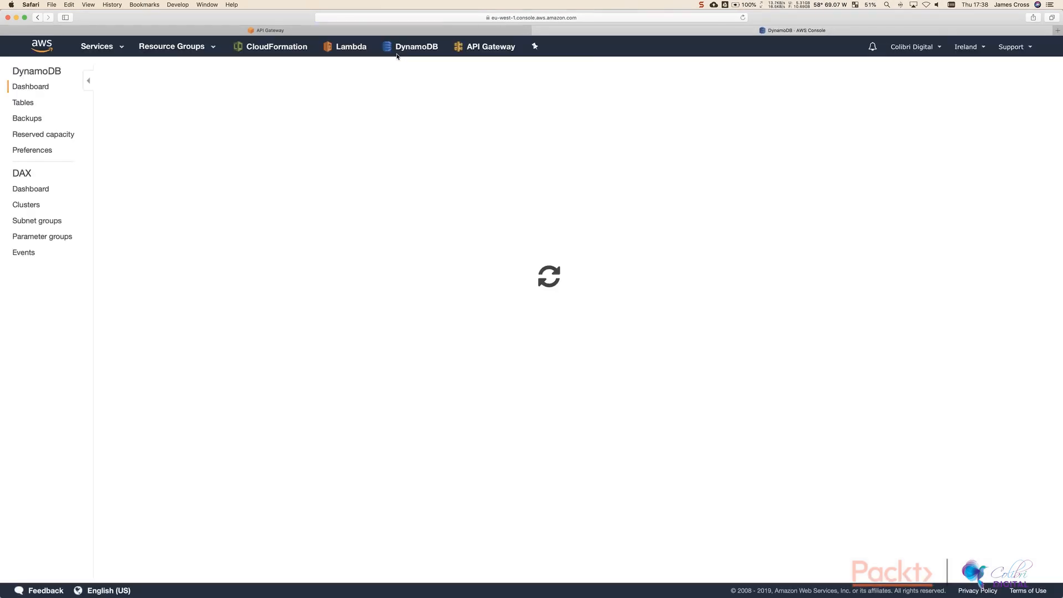
click(22, 102)
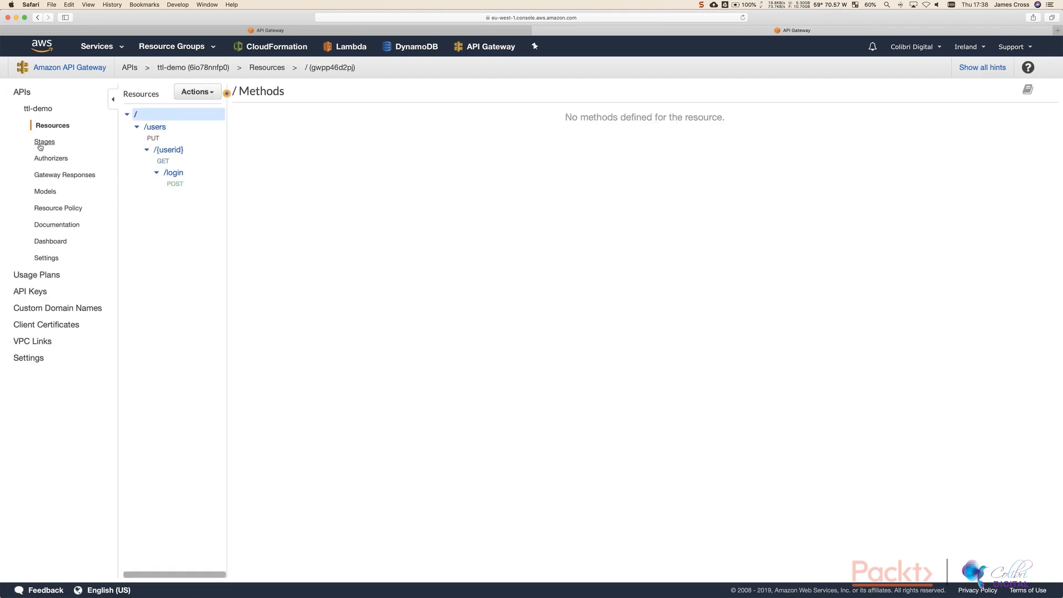
Open the ttl-demo API's Stages and select the Prod invoke URL.
click(45, 141)
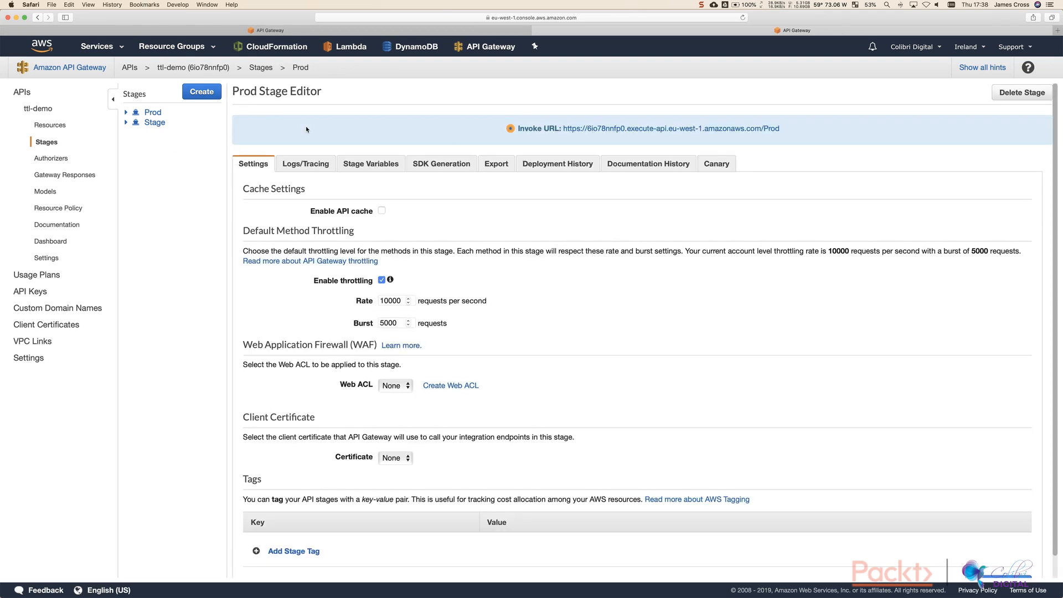
mouse_move(668, 136)
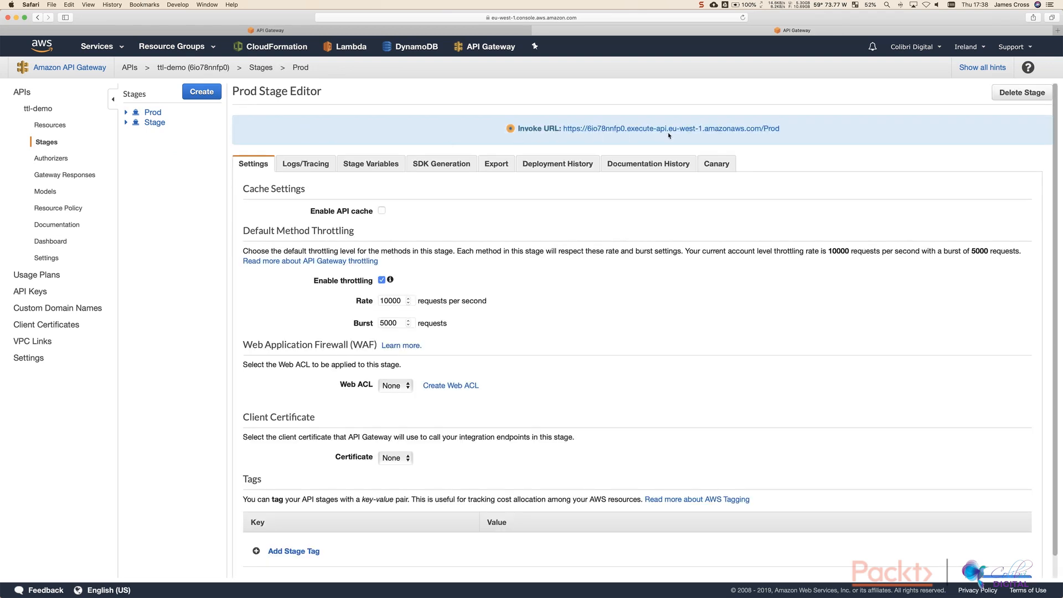
mouse_move(649, 91)
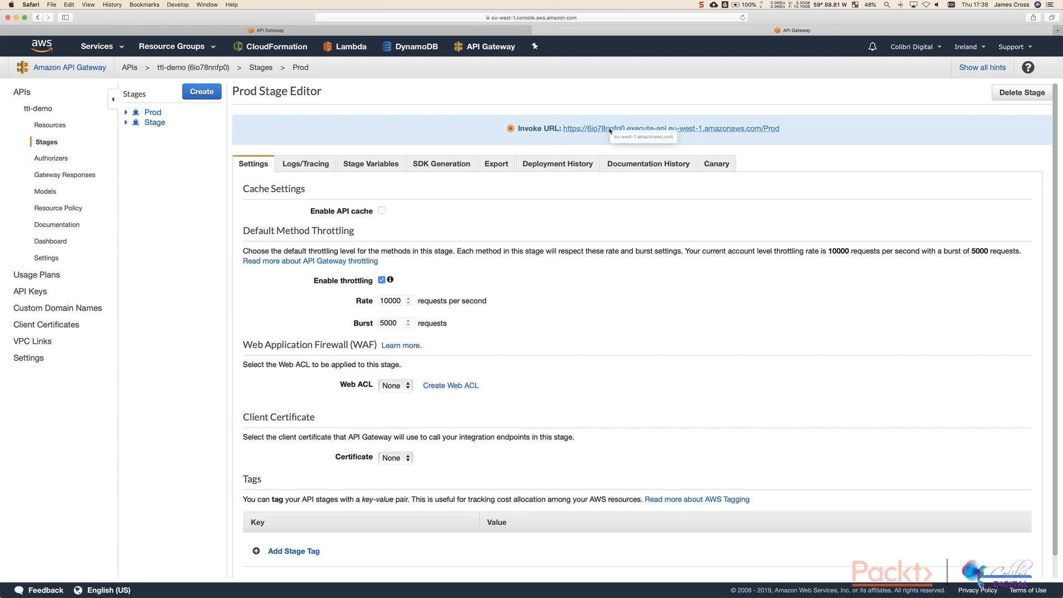
triple_click(671, 128)
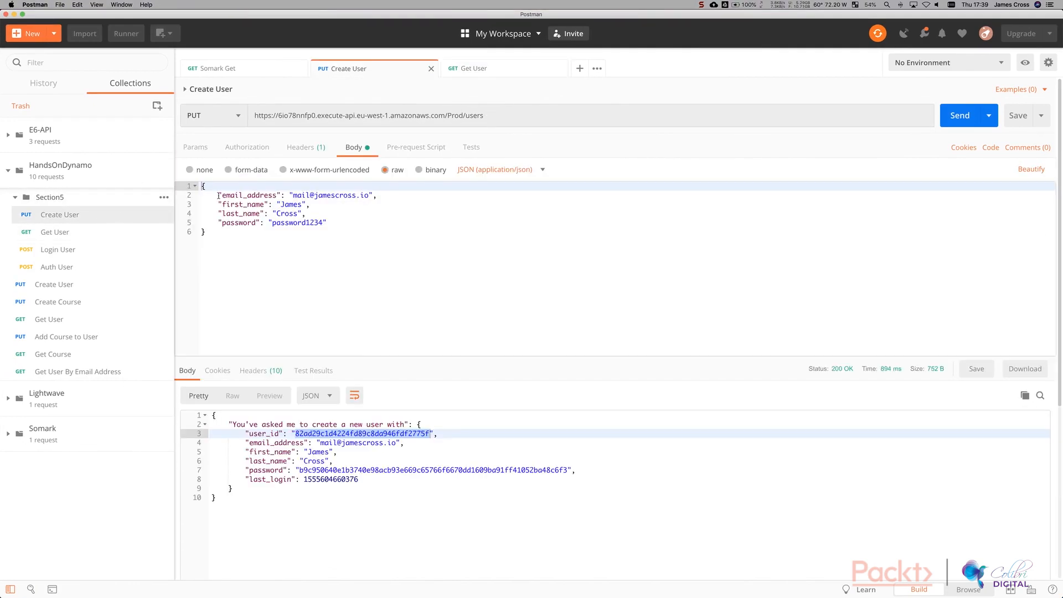
Send the Create User PUT, then fetch that user by its new id with Get User.
scroll(down, 3)
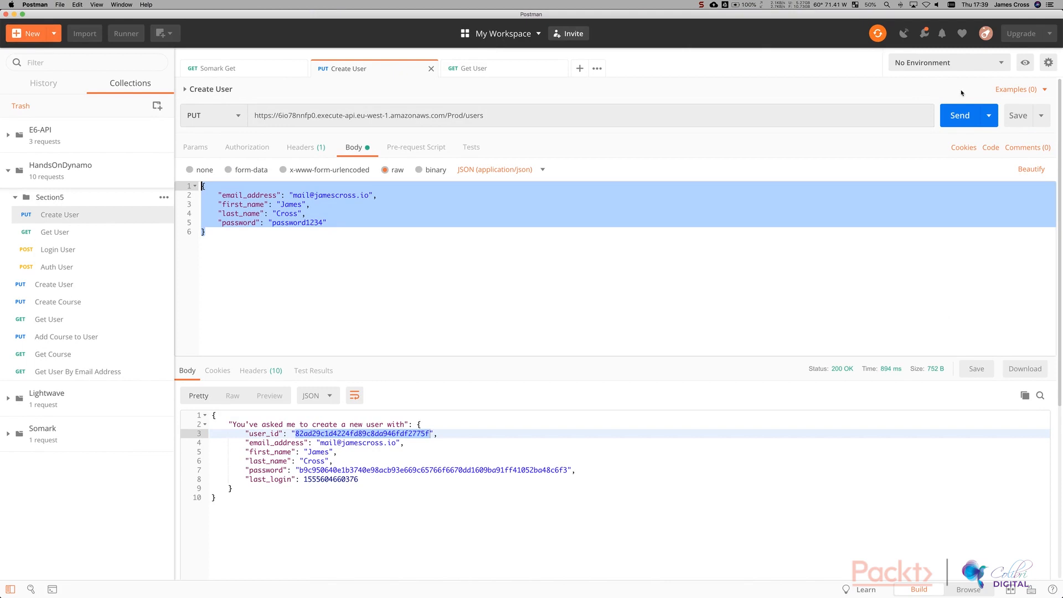
click(959, 115)
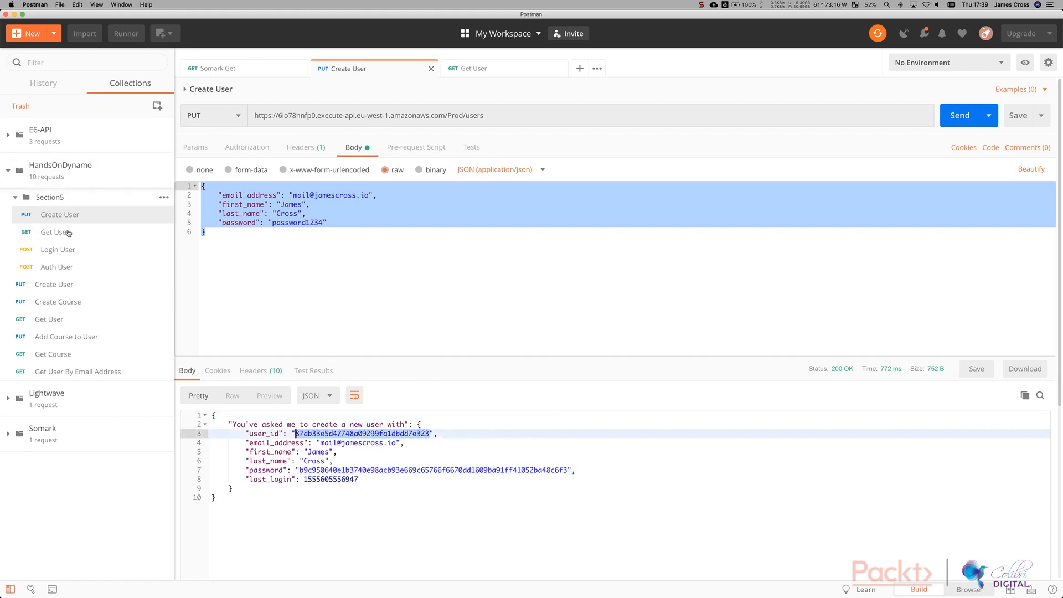
click(470, 67)
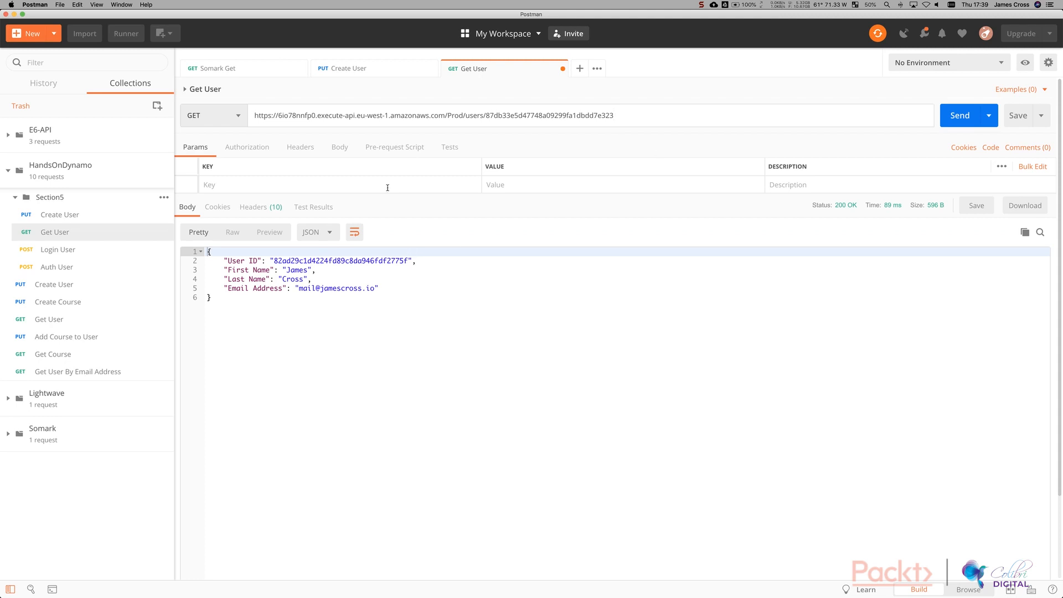
click(959, 115)
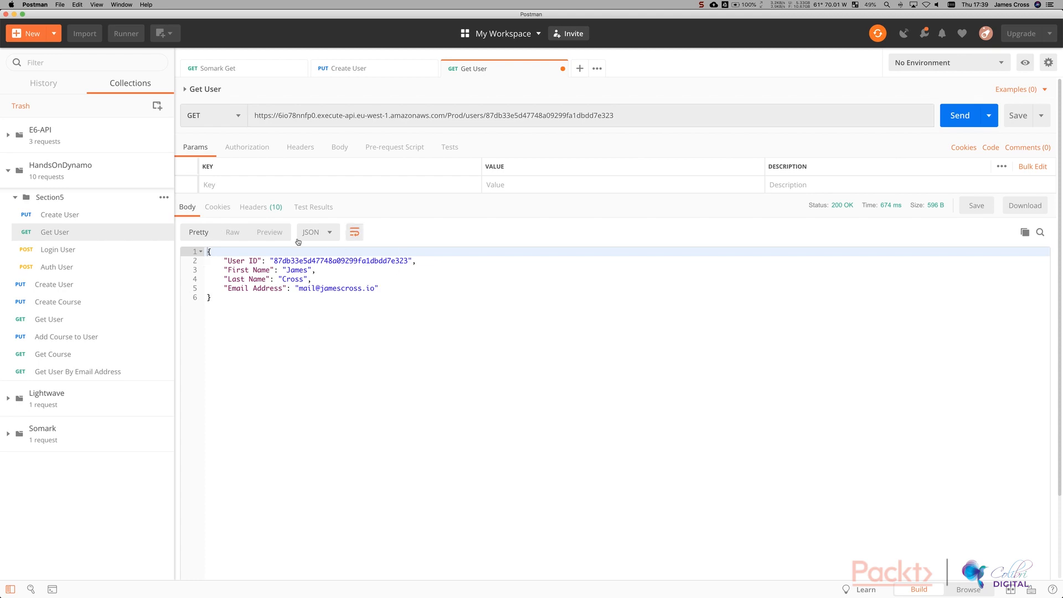
click(58, 249)
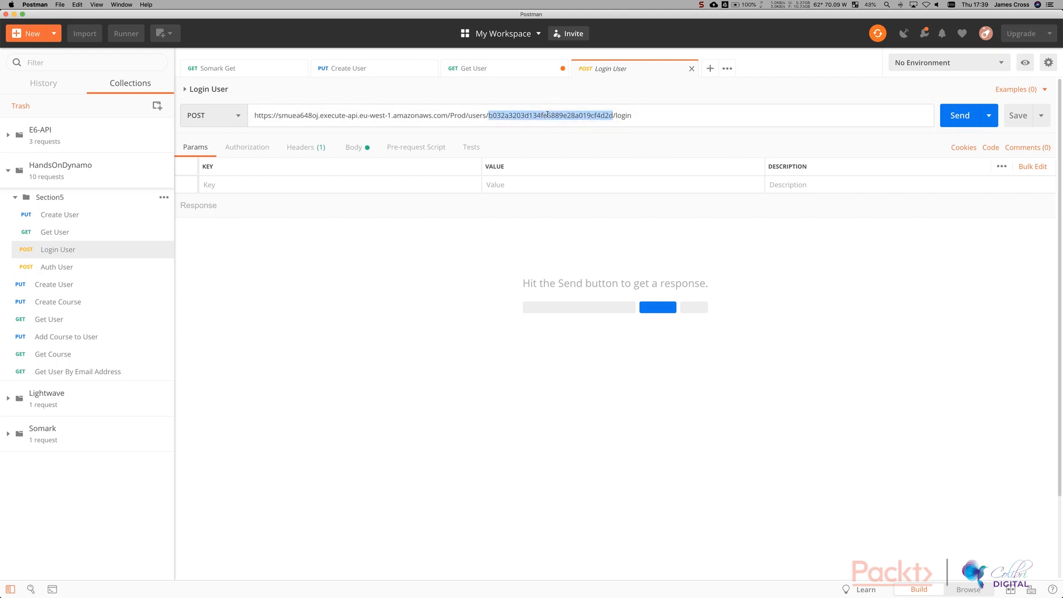
text(87db33e5d47748a09298fa1dbdd7e323)
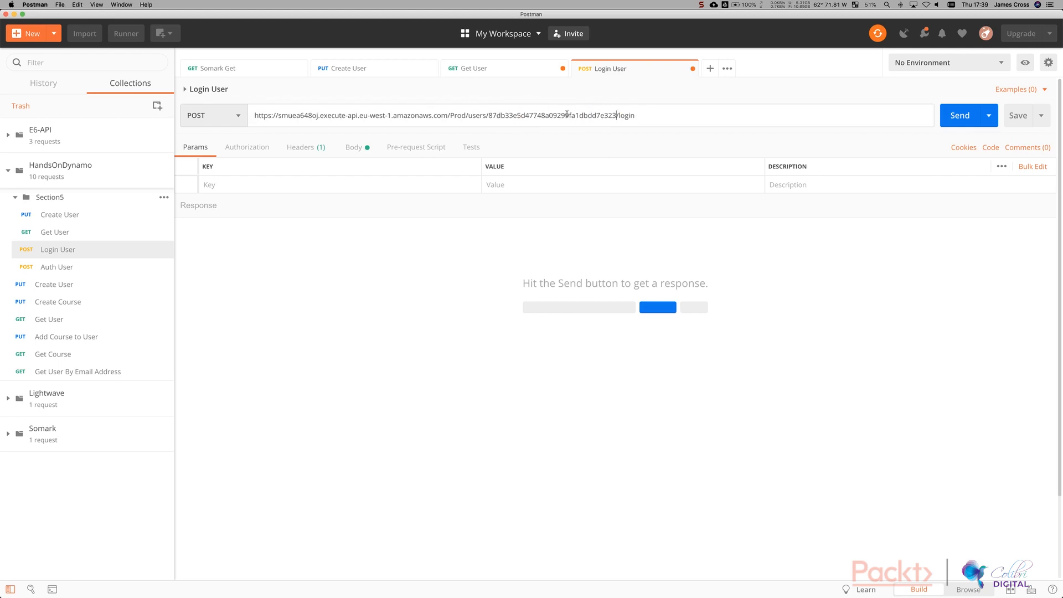
click(472, 67)
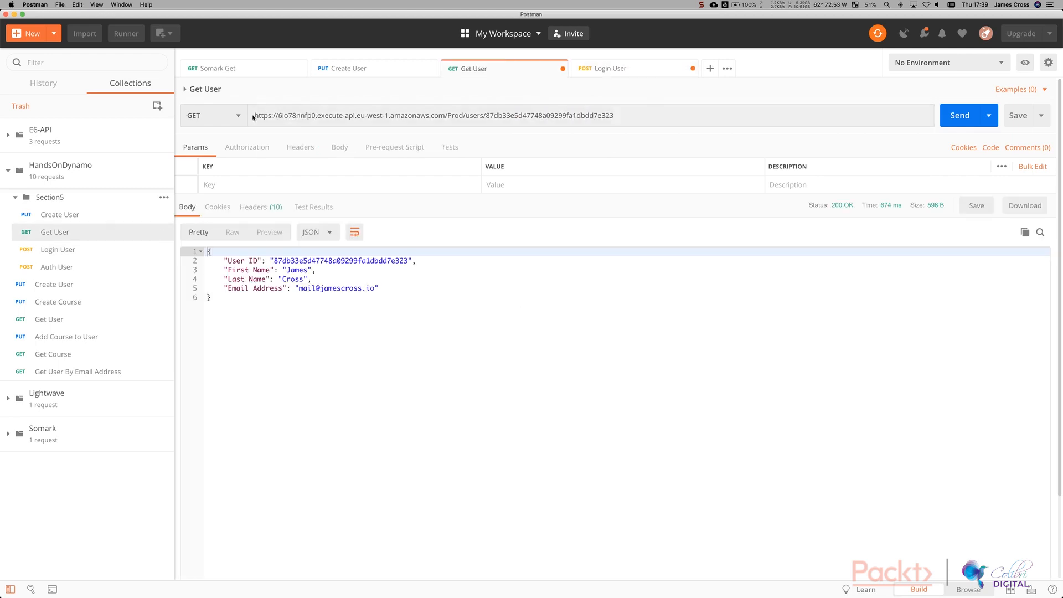
click(610, 67)
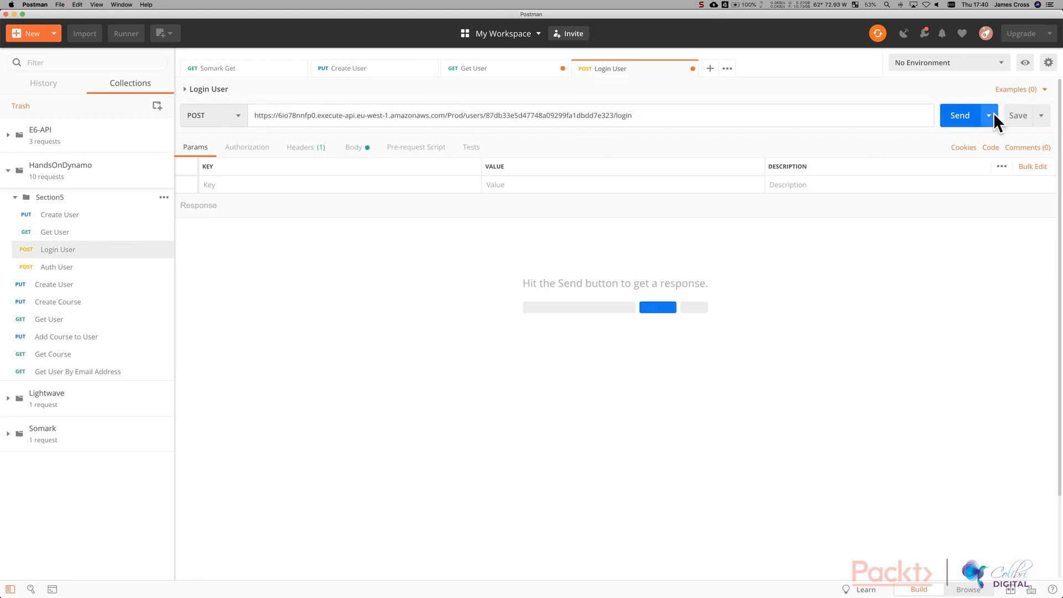
click(353, 147)
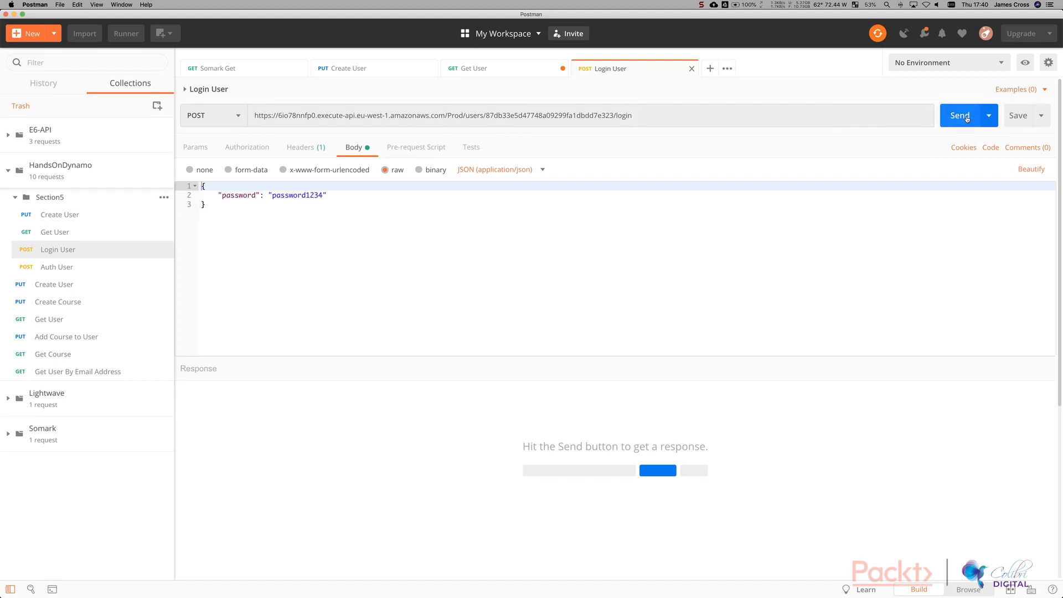
click(960, 115)
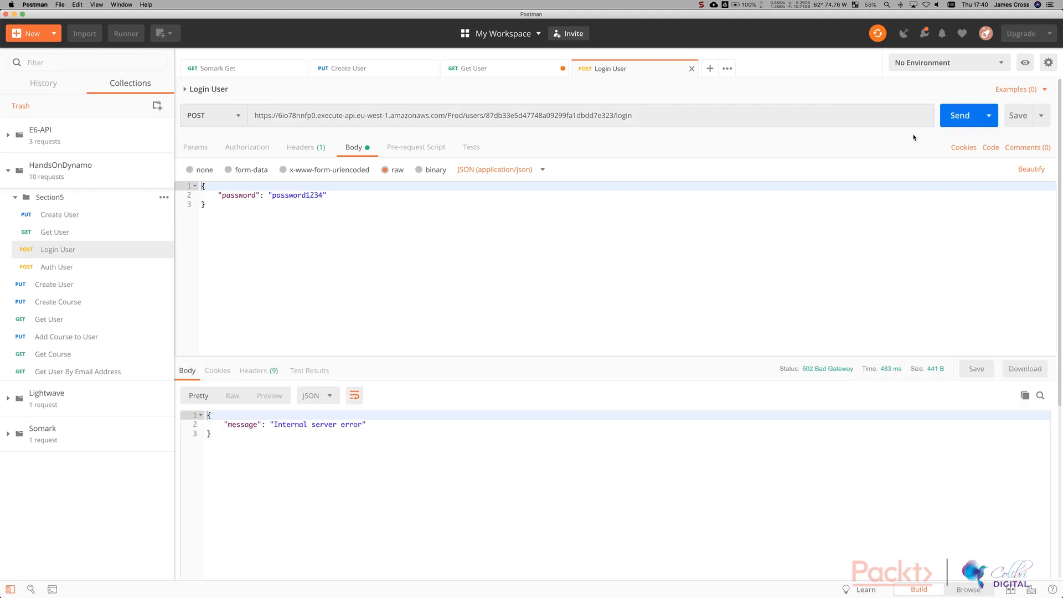
click(959, 116)
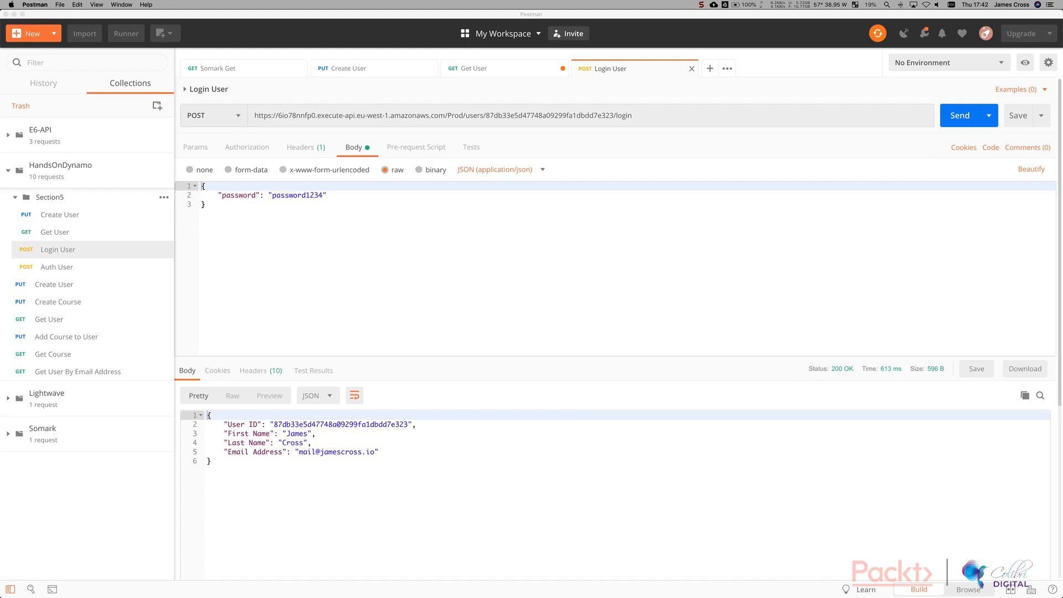
mouse_move(248, 467)
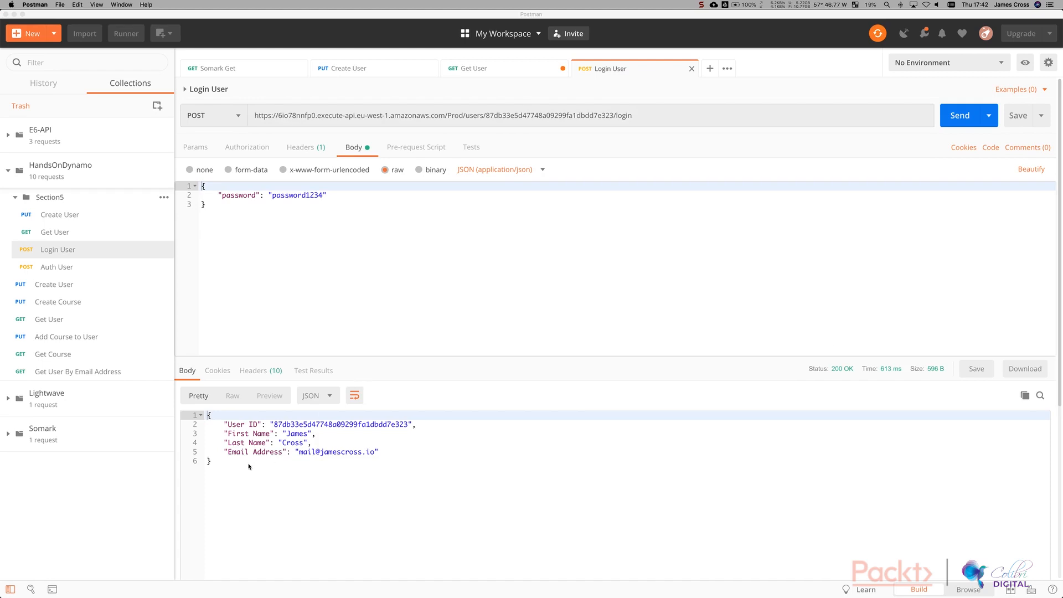
mouse_move(254, 465)
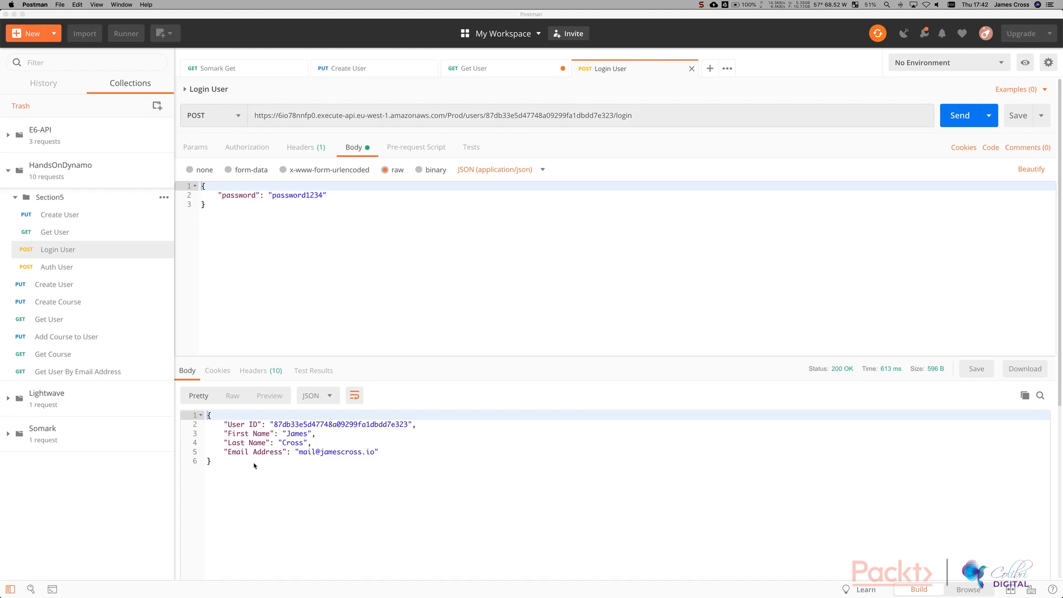
double_click(296, 195)
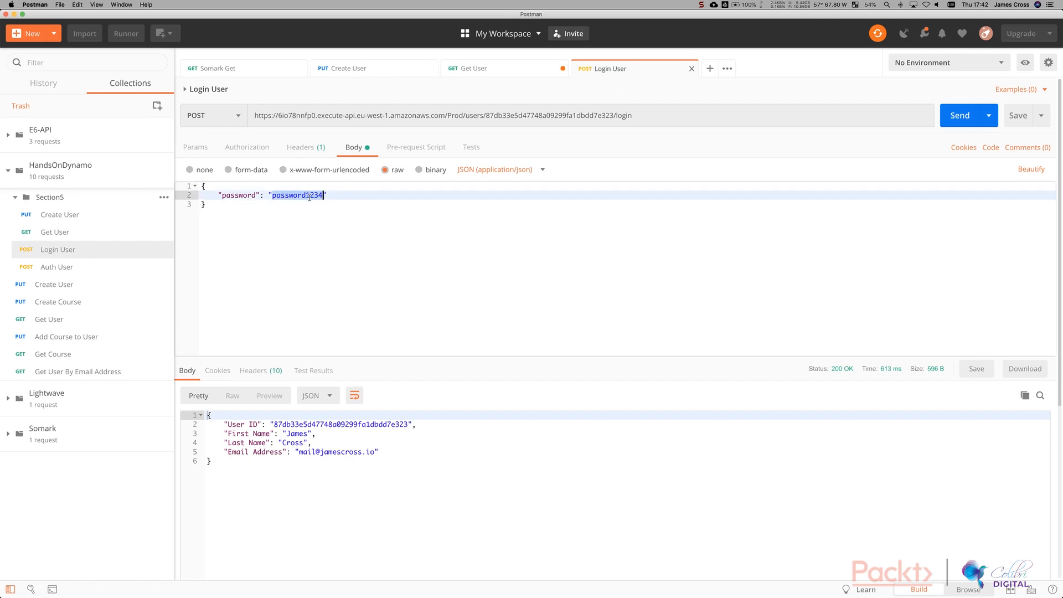
click(297, 195)
text(5)
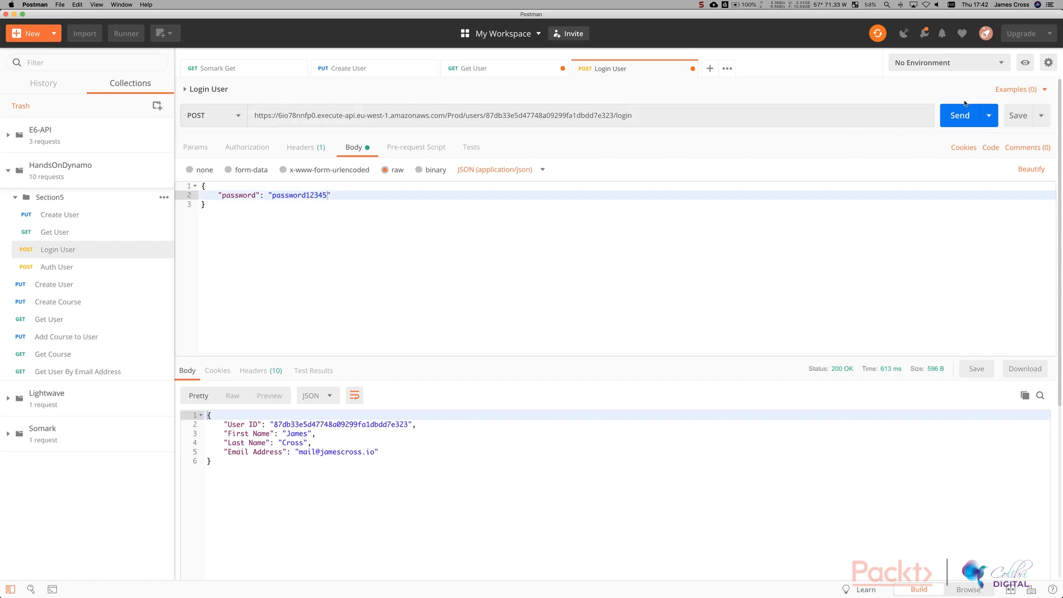
click(959, 115)
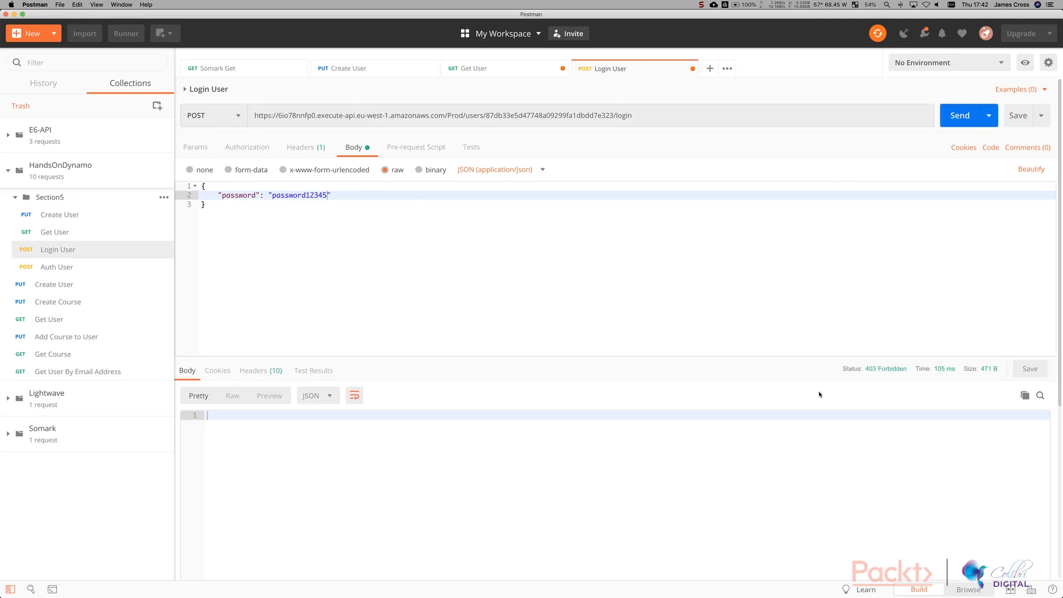
mouse_move(885, 368)
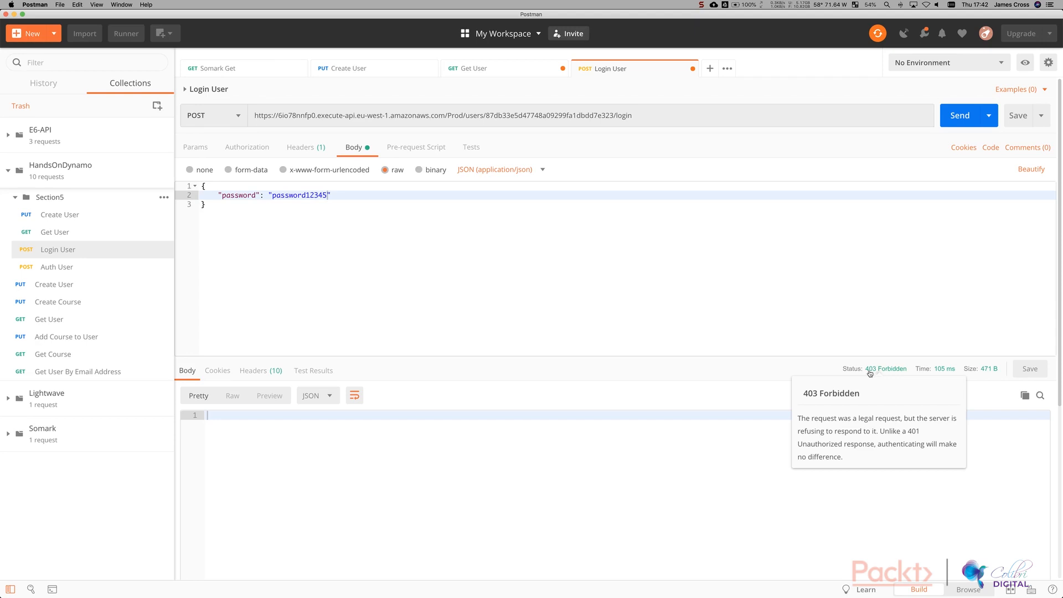
mouse_move(807, 302)
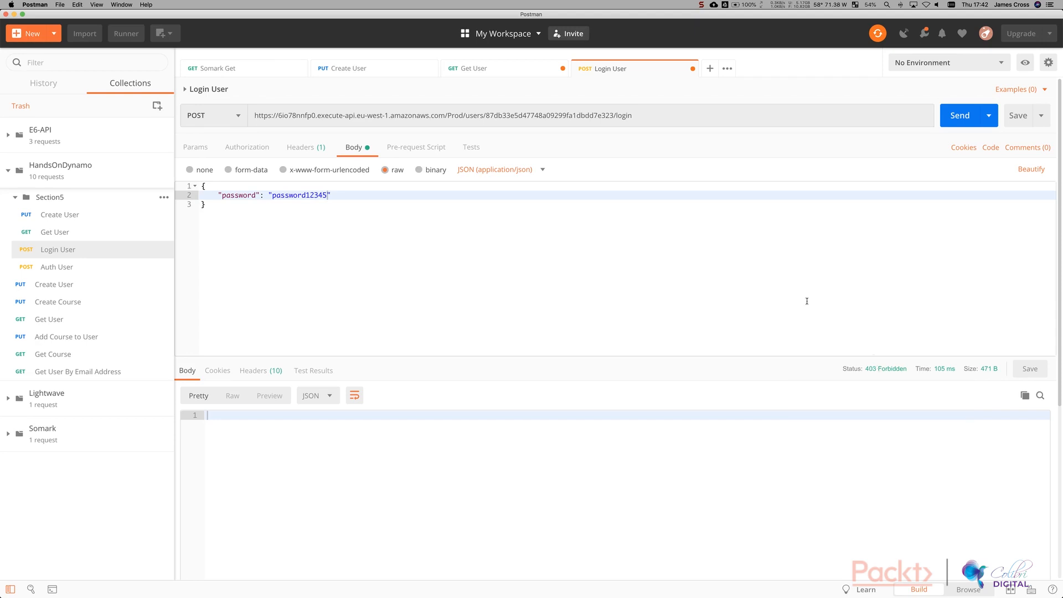